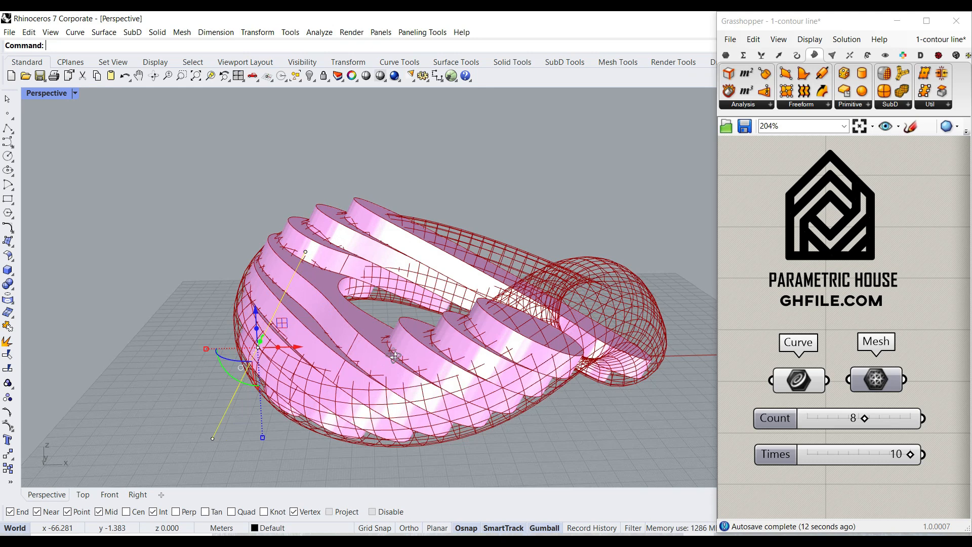
# - Vary the Count slider from 8 up to 12 and back to try different slab counts
pyautogui.moveTo(837, 418); pyautogui.dragTo(911, 418)
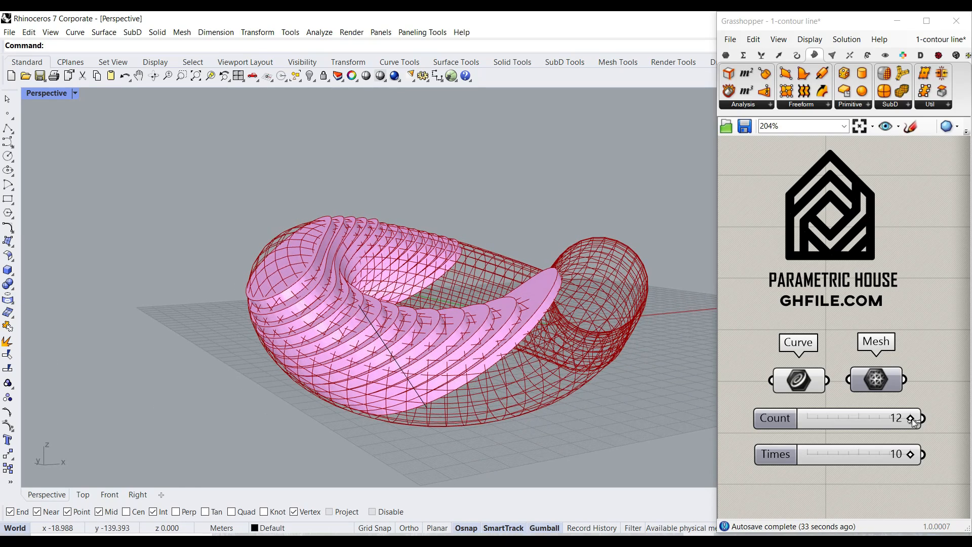
pyautogui.moveTo(911, 418); pyautogui.dragTo(864, 418)
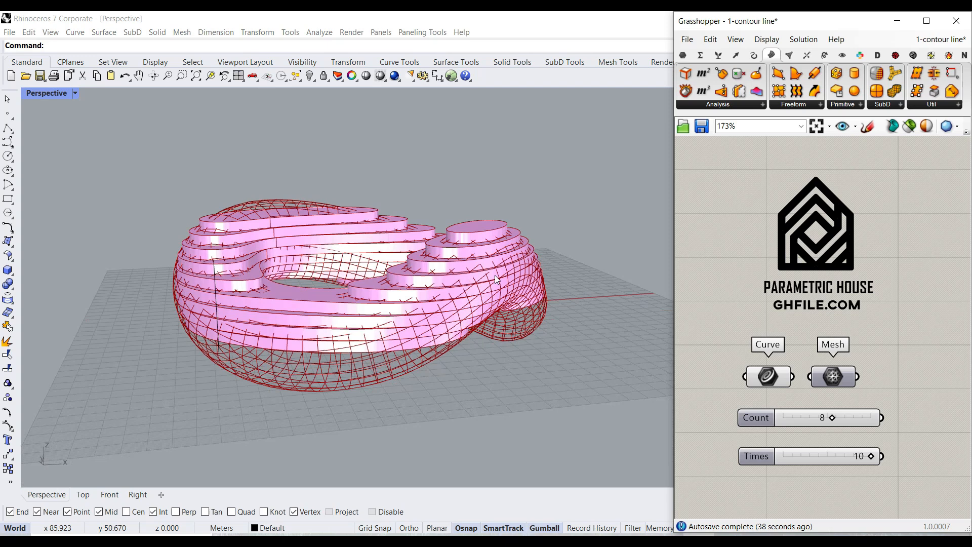
# - Set the Mesh parameter to the free-form mesh picked from the Rhino viewport
pyautogui.rightClick(833, 377)
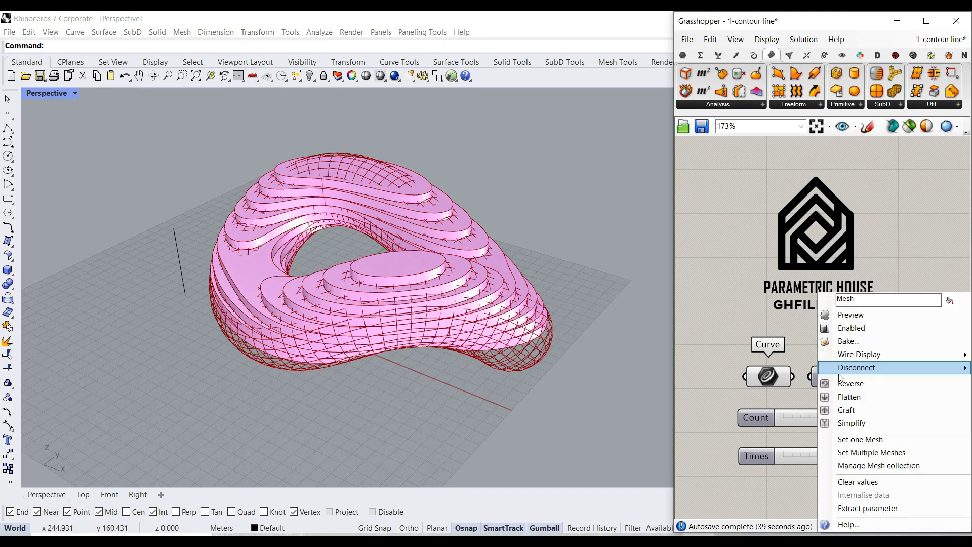
pyautogui.click(850, 455)
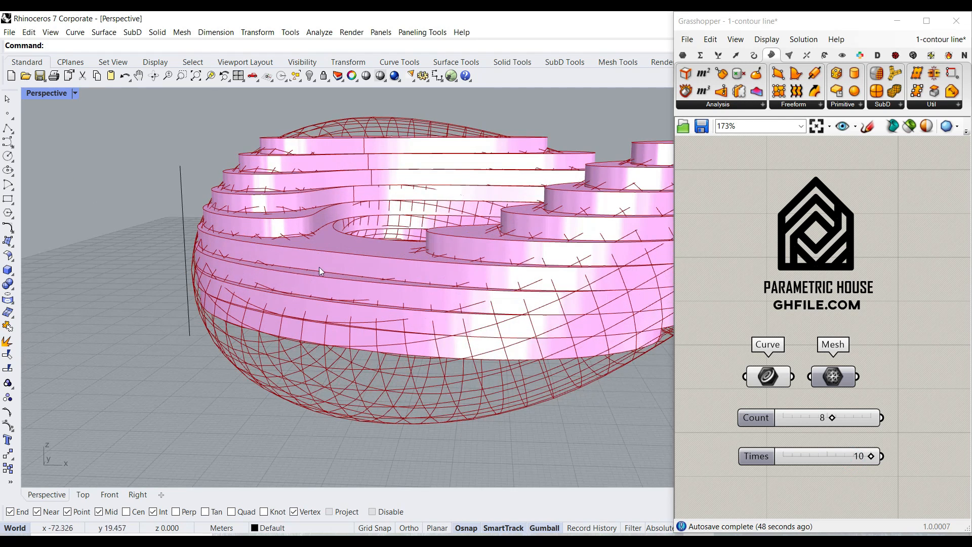
pyautogui.click(767, 377)
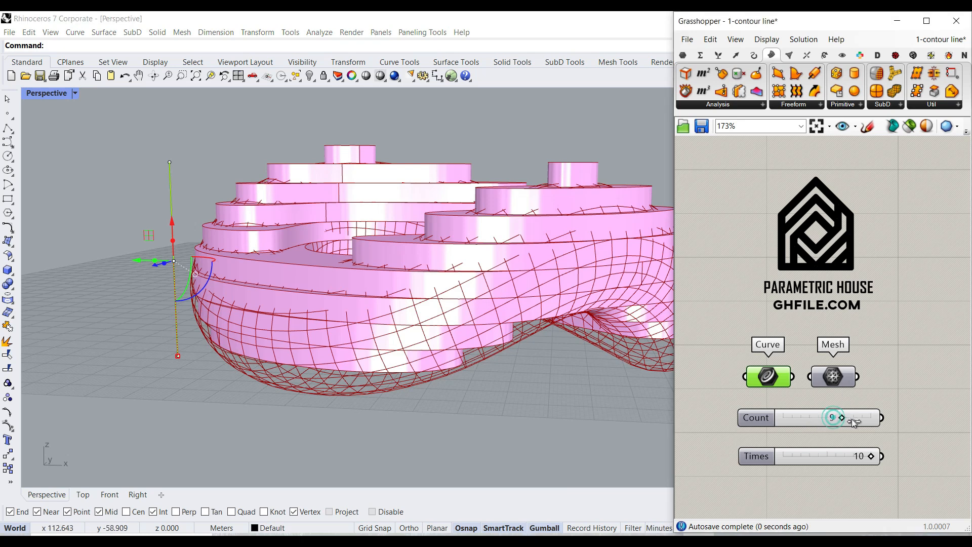
# - Raise Count to 12, tilt the slicing direction line diagonally and start baking the slabs
pyautogui.moveTo(833, 416); pyautogui.dragTo(871, 416)
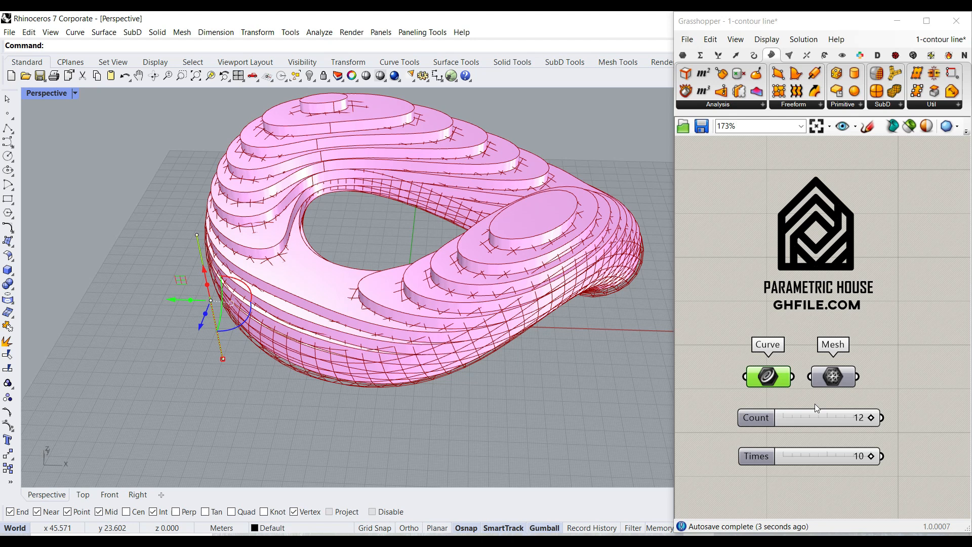
pyautogui.moveTo(858, 455); pyautogui.dragTo(837, 455)
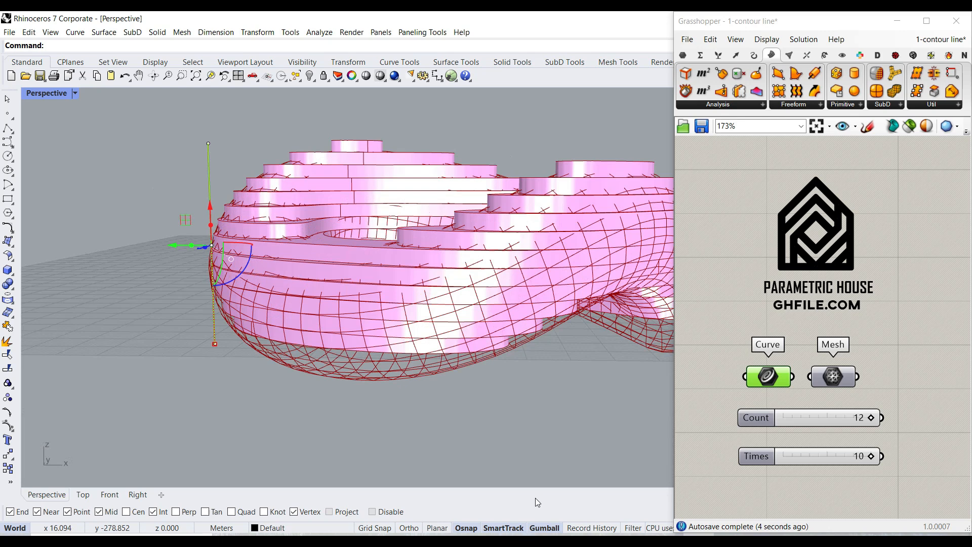
pyautogui.click(544, 527)
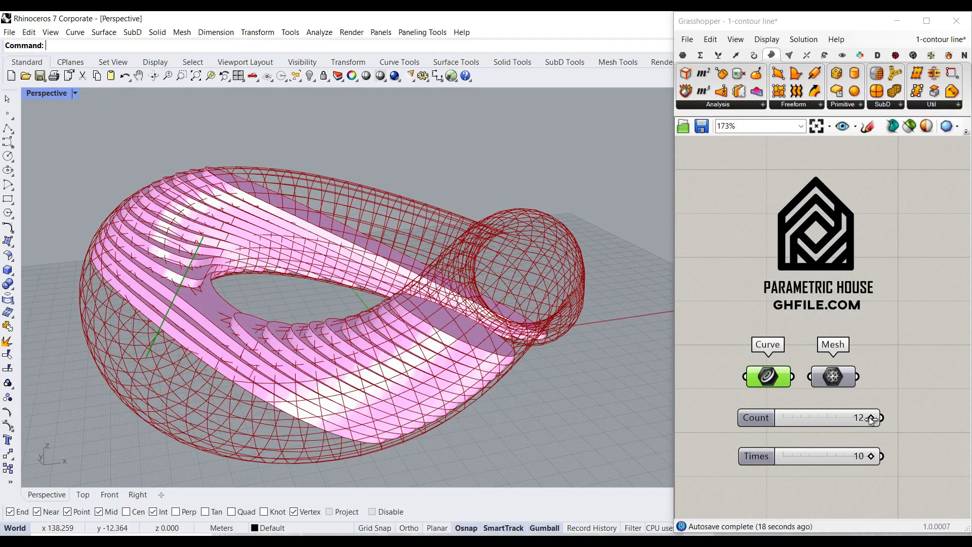
pyautogui.moveTo(871, 417); pyautogui.dragTo(841, 418)
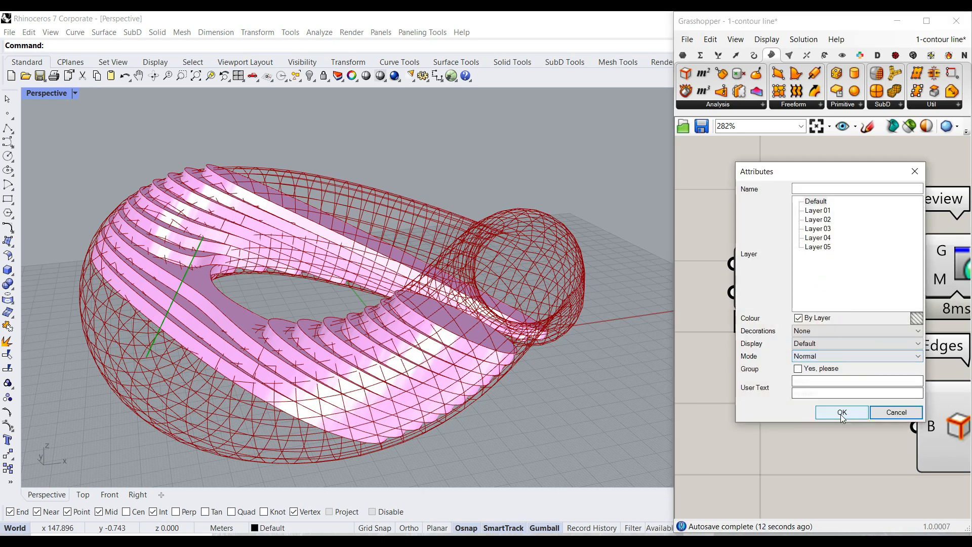
# - Confirm the Bake Attributes dialog so the slabs are baked into the Rhino scene
pyautogui.click(841, 412)
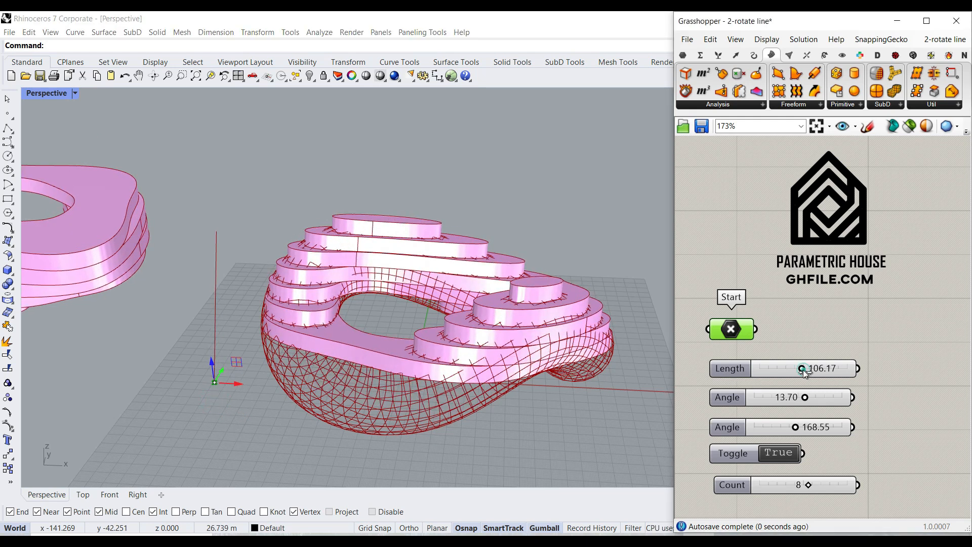
# - Shorten the slicing line to about 63 and set its angles to about 15.78 and 94 degrees
pyautogui.moveTo(802, 369); pyautogui.dragTo(792, 369)
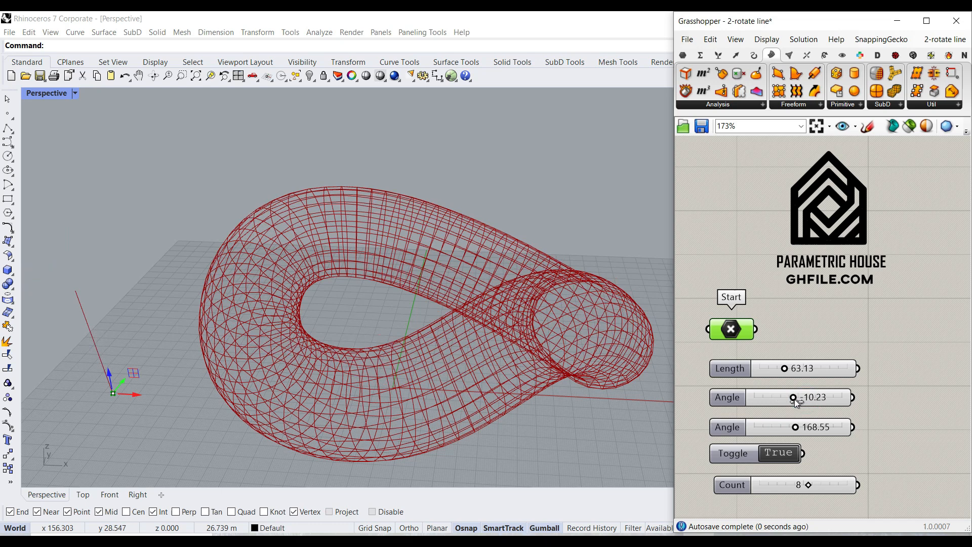
pyautogui.moveTo(796, 396); pyautogui.dragTo(812, 397)
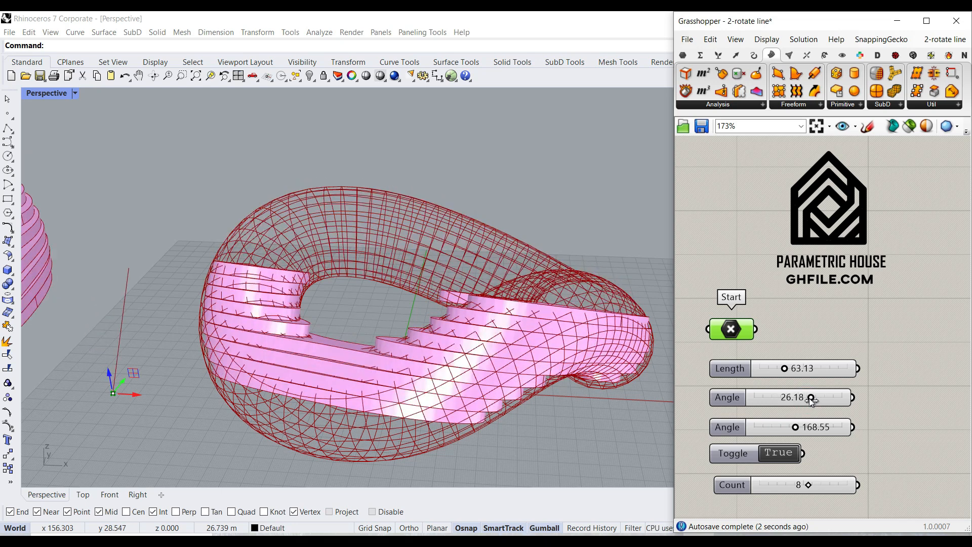
pyautogui.moveTo(810, 396); pyautogui.dragTo(784, 397)
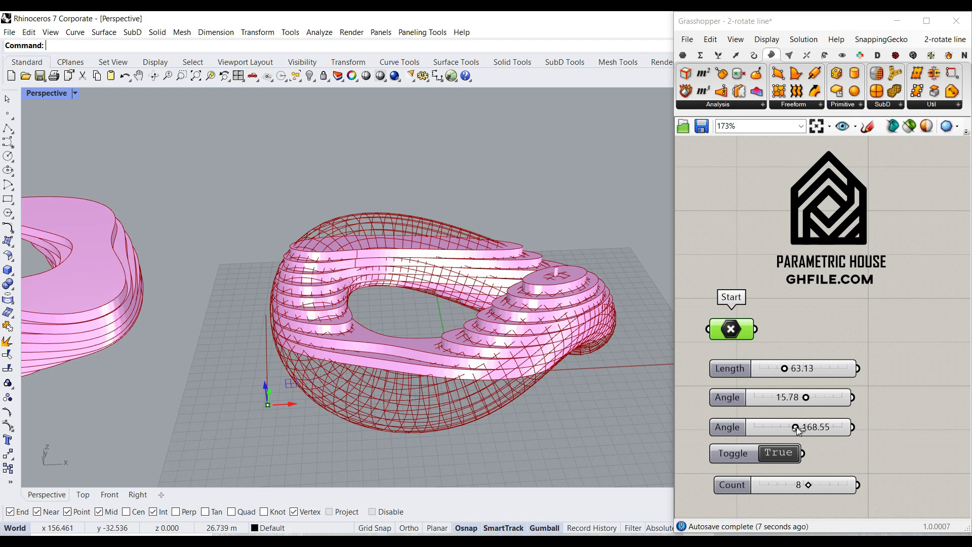
pyautogui.moveTo(796, 426); pyautogui.dragTo(788, 426)
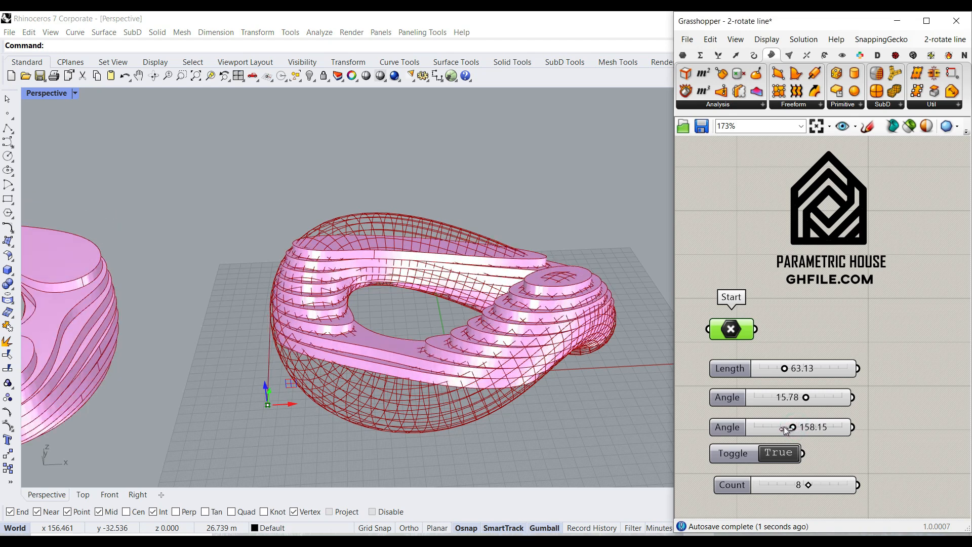
pyautogui.moveTo(793, 427); pyautogui.dragTo(777, 427)
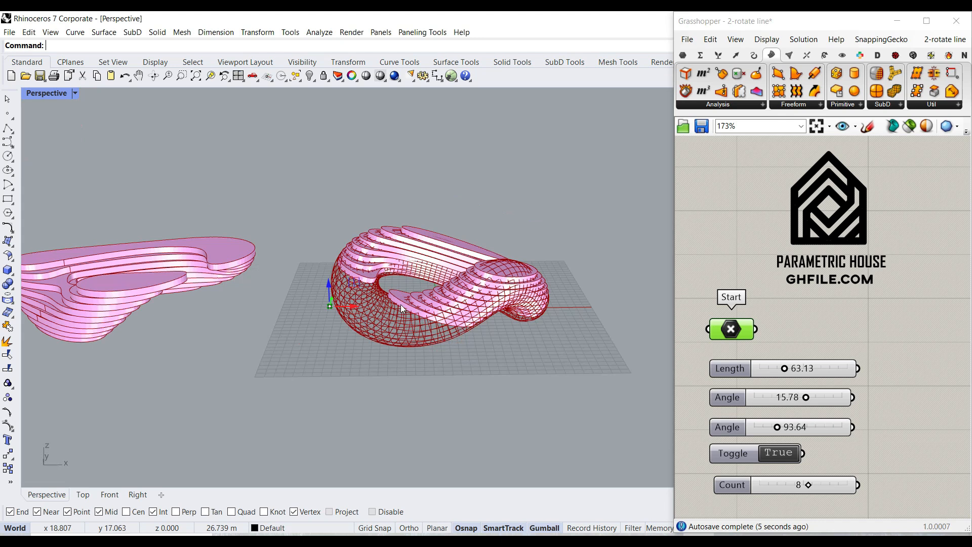
# - Switch the Boolean Toggle to False, raise Count to 9 and orbit to view the tilted slabs
pyautogui.click(778, 452)
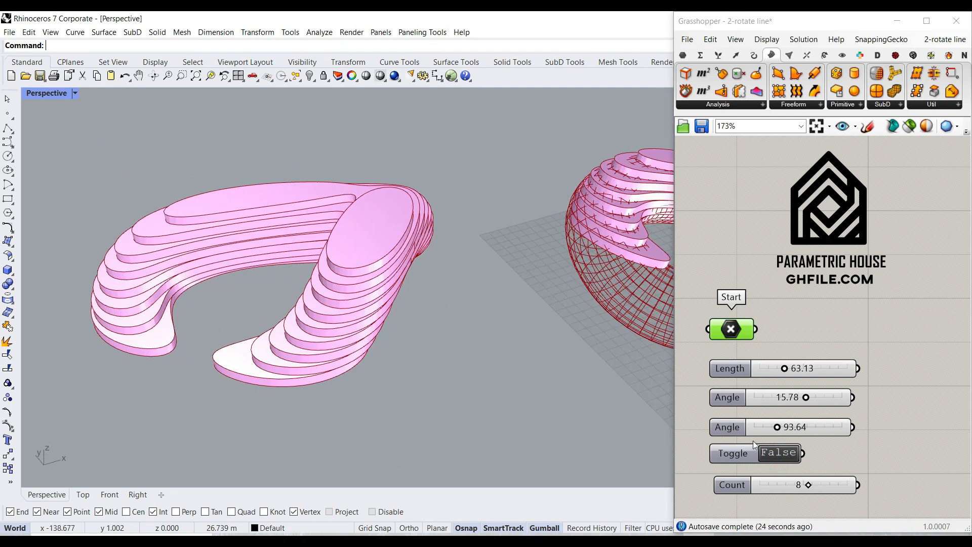
pyautogui.click(818, 485)
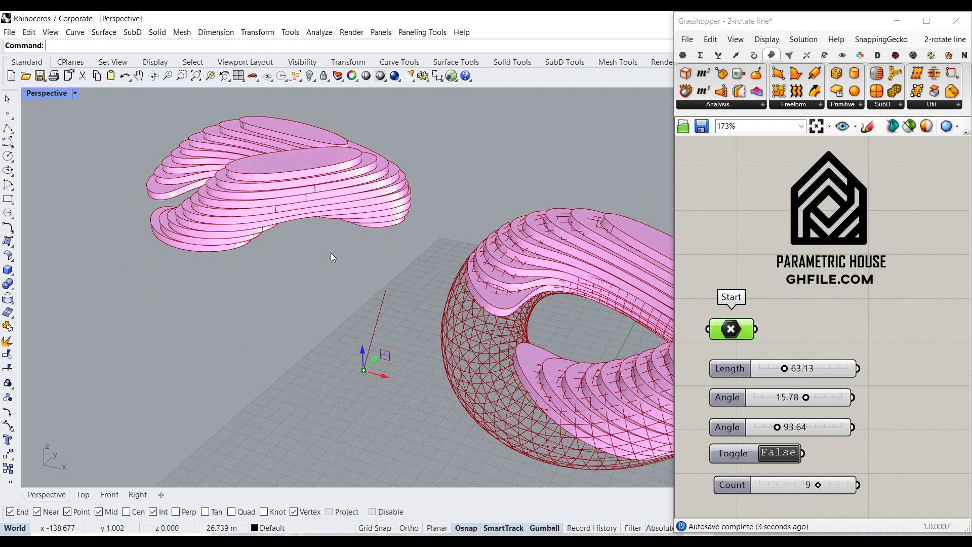
pyautogui.moveTo(332, 258); pyautogui.dragTo(500, 286)
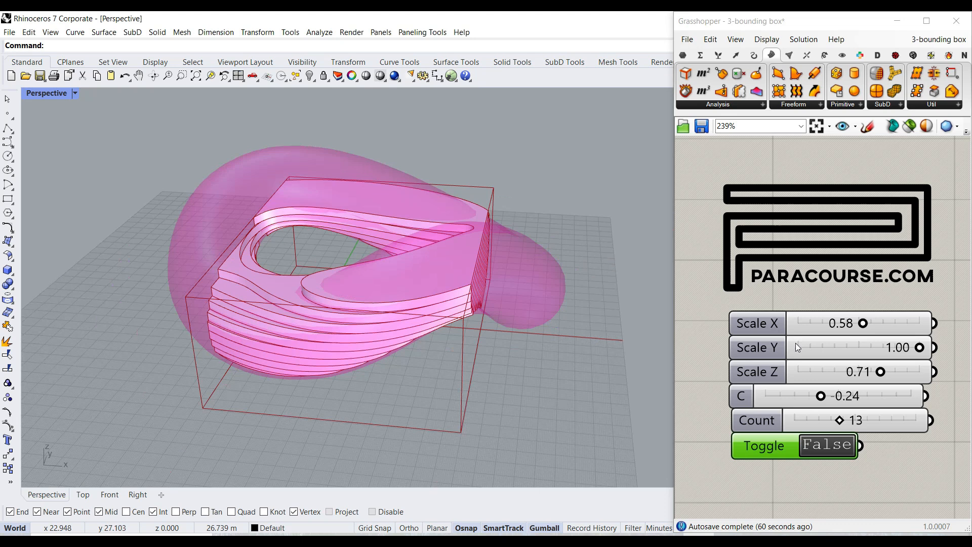
# - Narrow the bounding box along X, shrink Scale Y to 0.76 and adjust its height around 0.42
pyautogui.moveTo(864, 323); pyautogui.dragTo(856, 323)
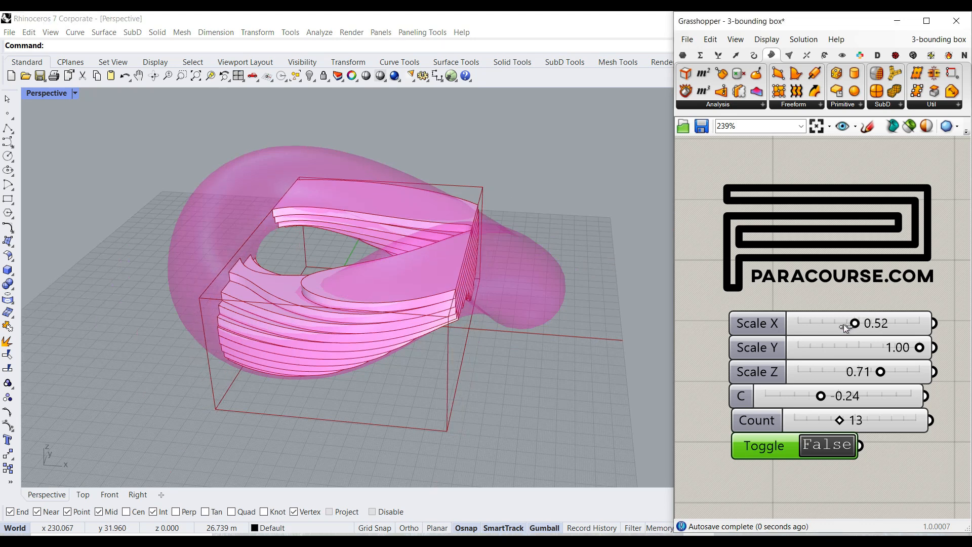
pyautogui.moveTo(854, 323); pyautogui.dragTo(841, 323)
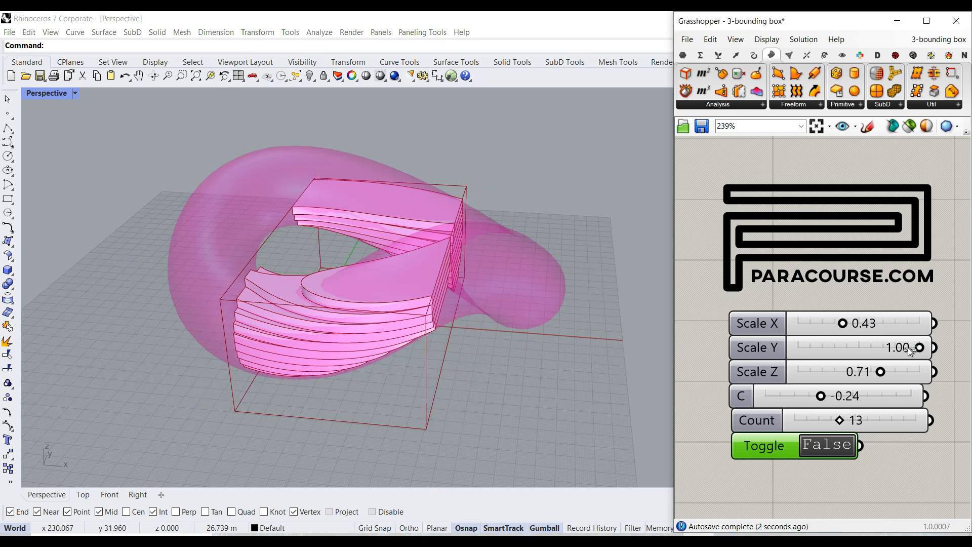
pyautogui.moveTo(921, 347); pyautogui.dragTo(887, 347)
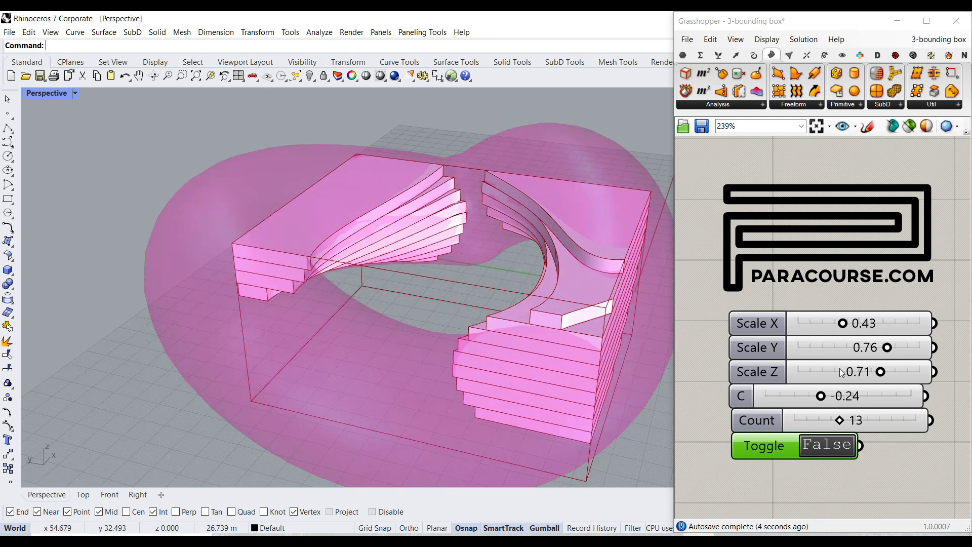
pyautogui.moveTo(881, 371); pyautogui.dragTo(840, 371)
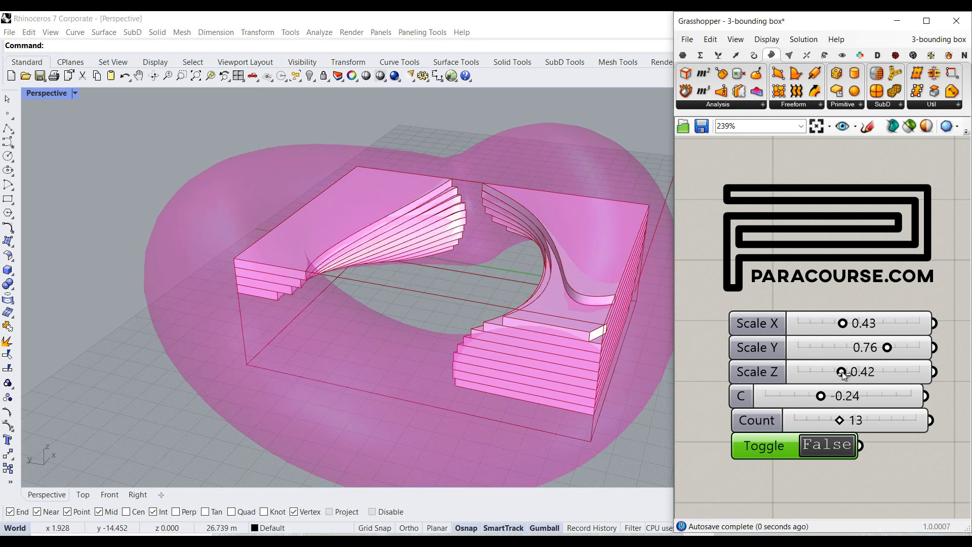
pyautogui.moveTo(841, 372); pyautogui.dragTo(883, 372)
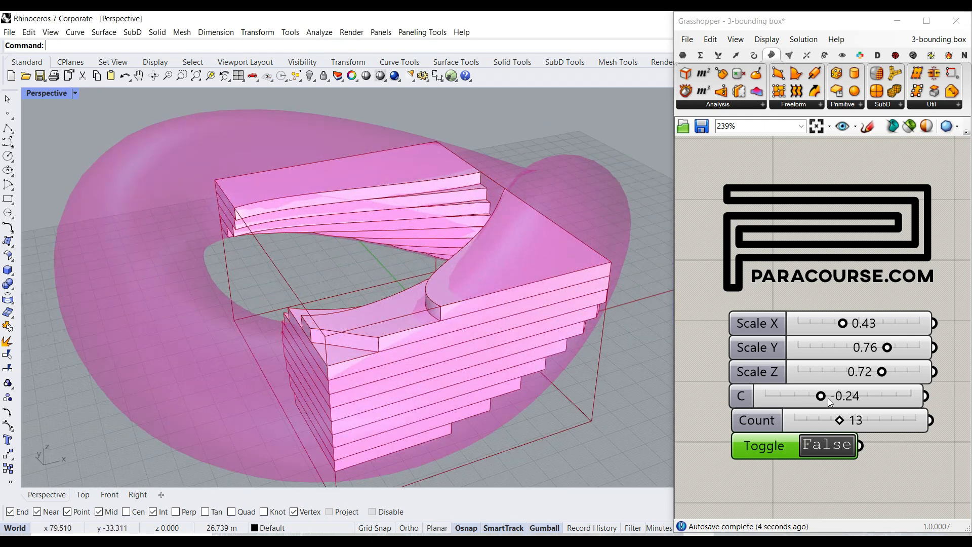
# - Vary C down through 0.11 and 0.08, settling it at 0.20
pyautogui.moveTo(821, 396); pyautogui.dragTo(849, 396)
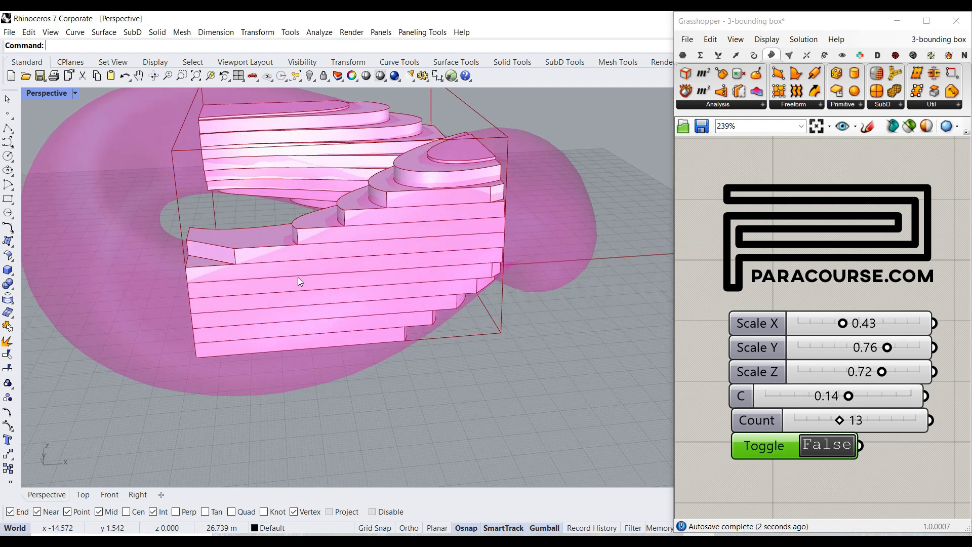
pyautogui.moveTo(297, 281); pyautogui.dragTo(296, 303)
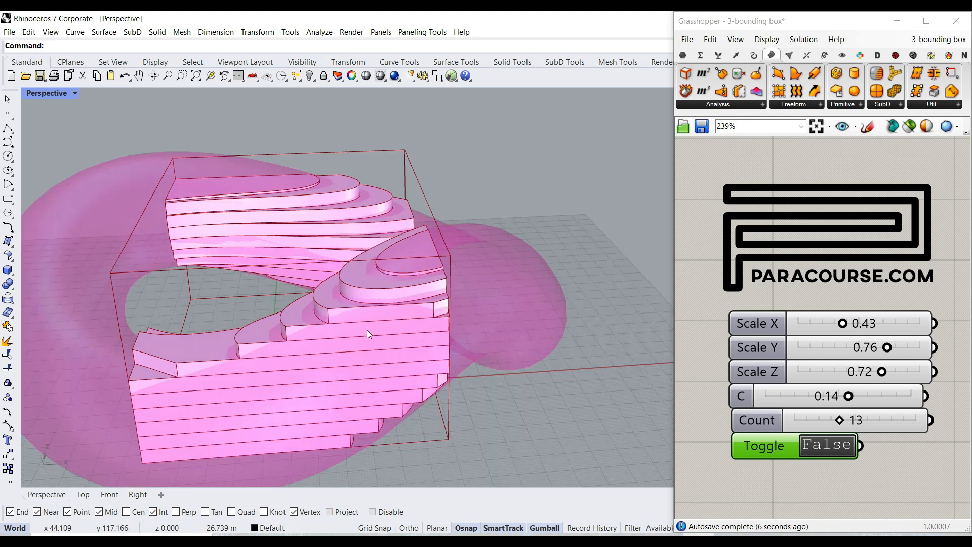
pyautogui.moveTo(849, 396); pyautogui.dragTo(846, 396)
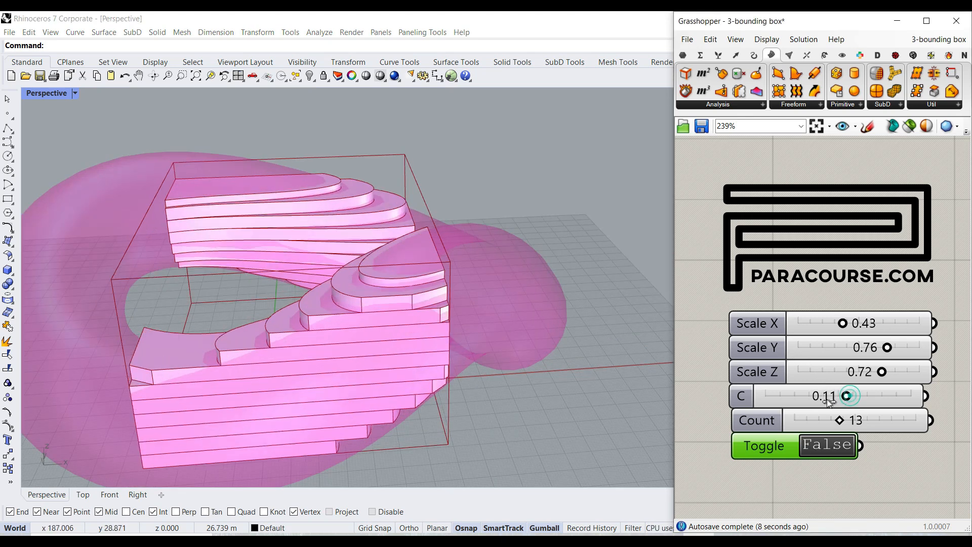
pyautogui.moveTo(853, 396); pyautogui.dragTo(844, 396)
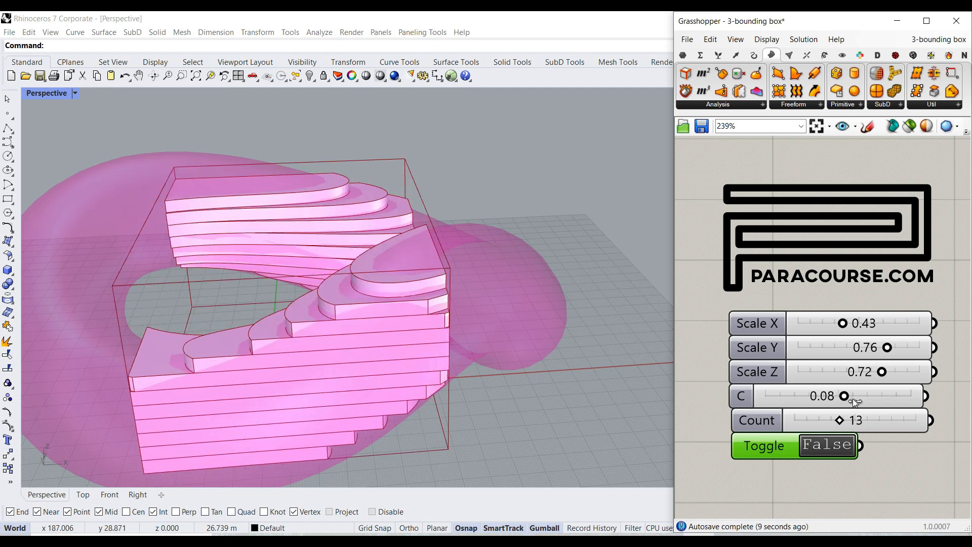
pyautogui.moveTo(844, 396); pyautogui.dragTo(852, 396)
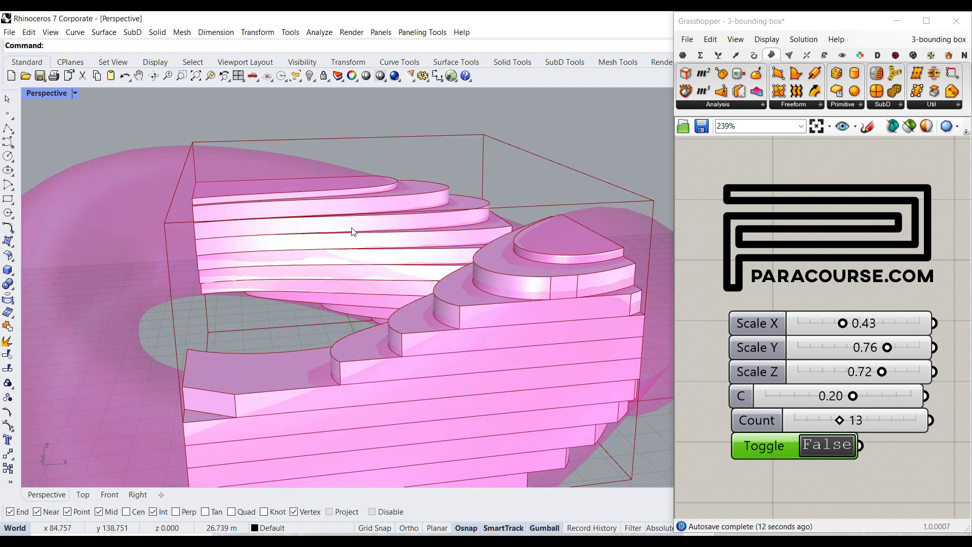
# - Reduce the slab count to 12, Scale Y to 0.64 and readjust Scale X
pyautogui.moveTo(849, 420); pyautogui.dragTo(833, 420)
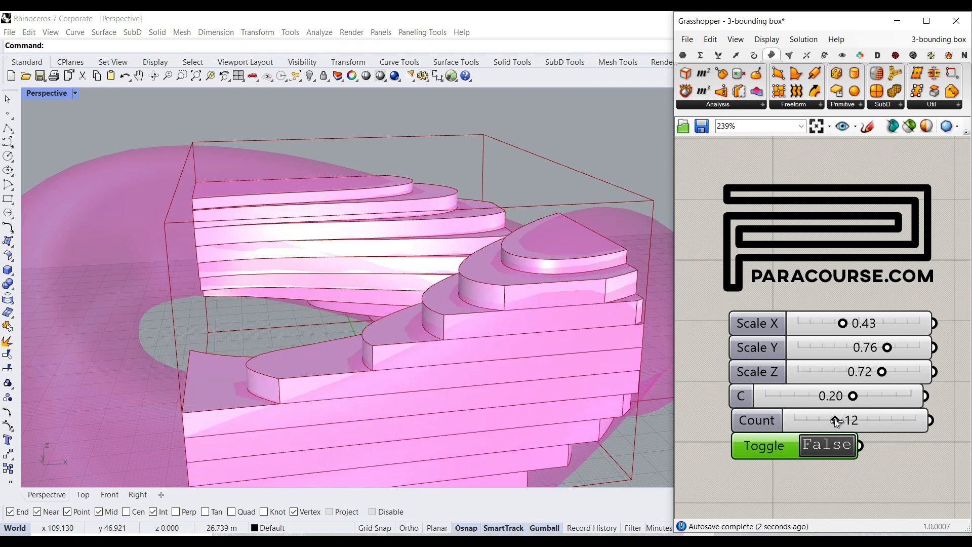
pyautogui.moveTo(371, 280); pyautogui.dragTo(465, 249)
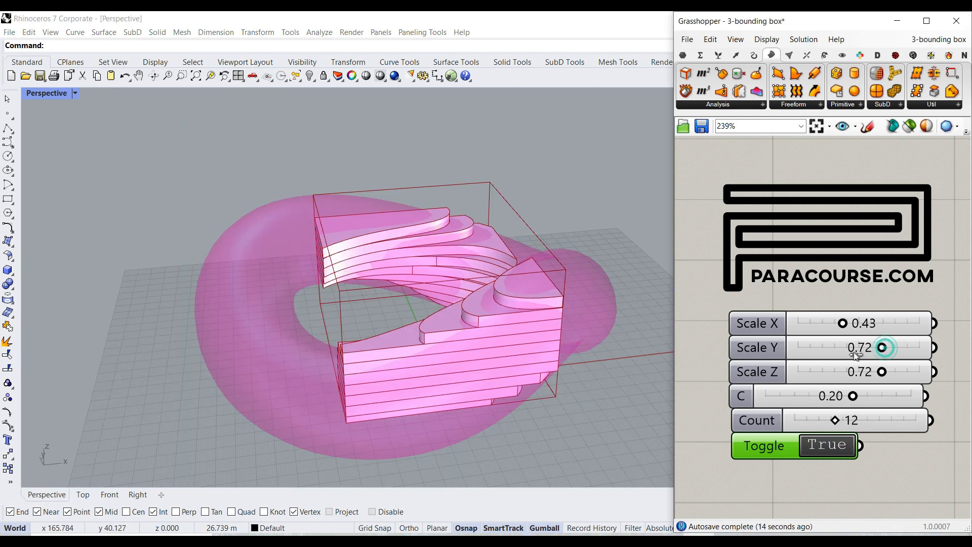
pyautogui.moveTo(882, 347); pyautogui.dragTo(869, 347)
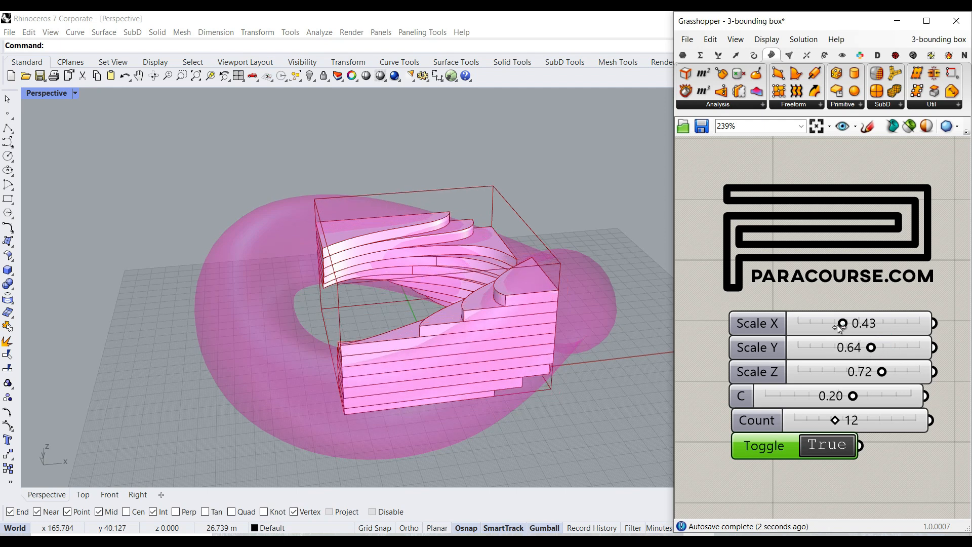
pyautogui.moveTo(843, 323); pyautogui.dragTo(862, 323)
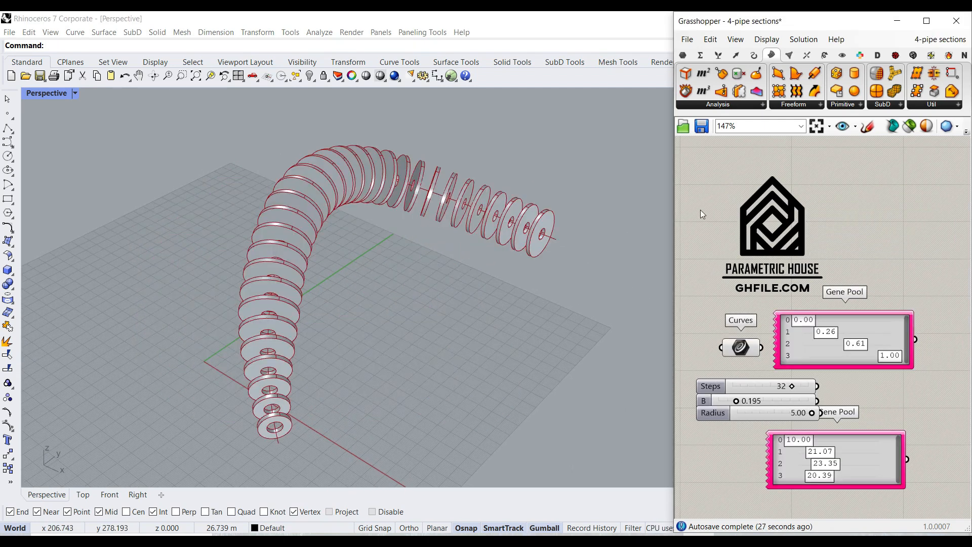
# - Reference the new arching curve from the Rhino scene as the pipe's guide curve
pyautogui.moveTo(372, 248); pyautogui.dragTo(335, 216)
pyautogui.write('C')
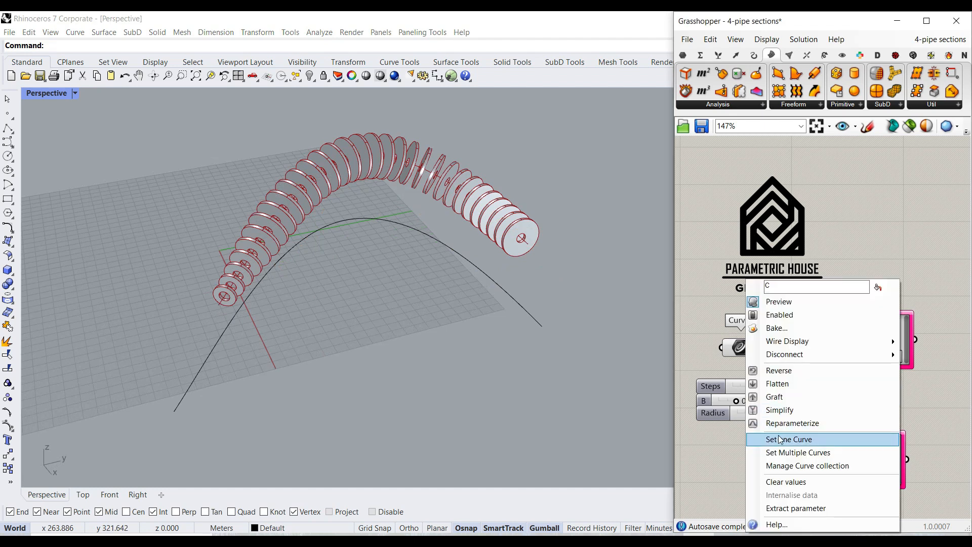
pyautogui.click(788, 439)
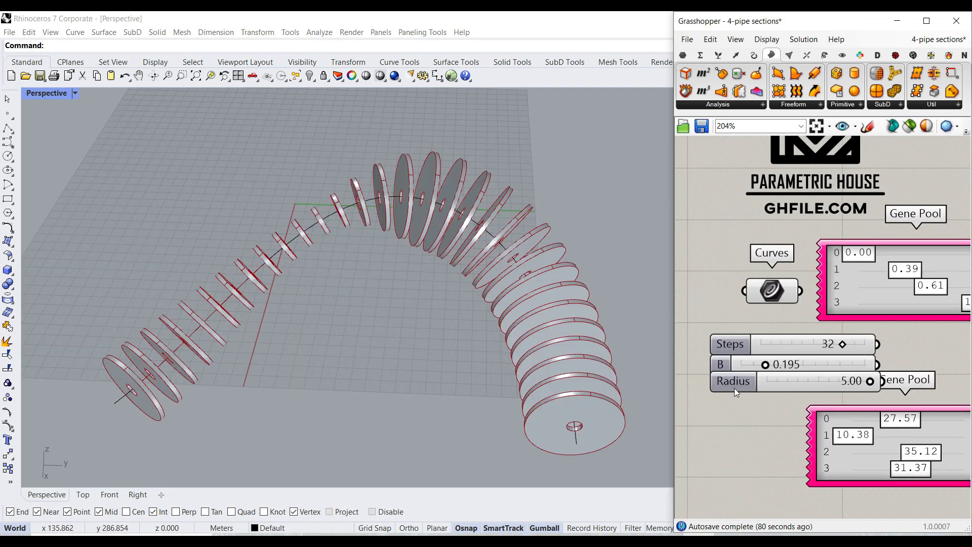
# - Reduce the disc sections to 26 and set B to 0.224
pyautogui.moveTo(843, 343); pyautogui.dragTo(837, 343)
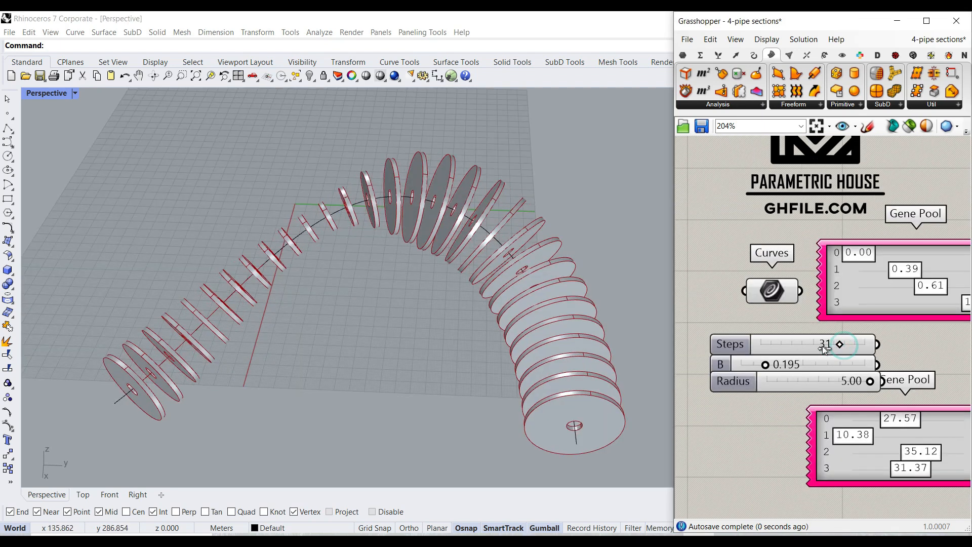
pyautogui.moveTo(840, 344); pyautogui.dragTo(788, 344)
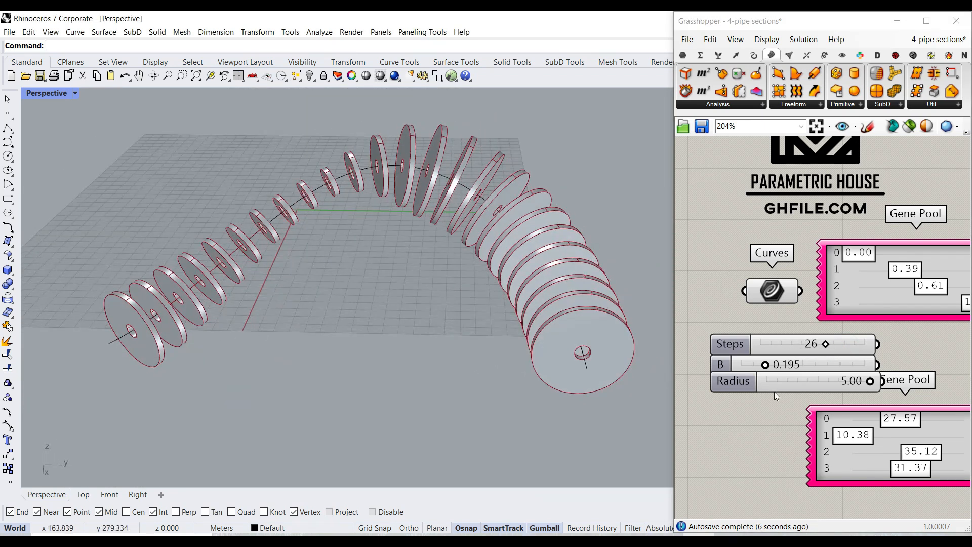
pyautogui.moveTo(765, 364); pyautogui.dragTo(788, 364)
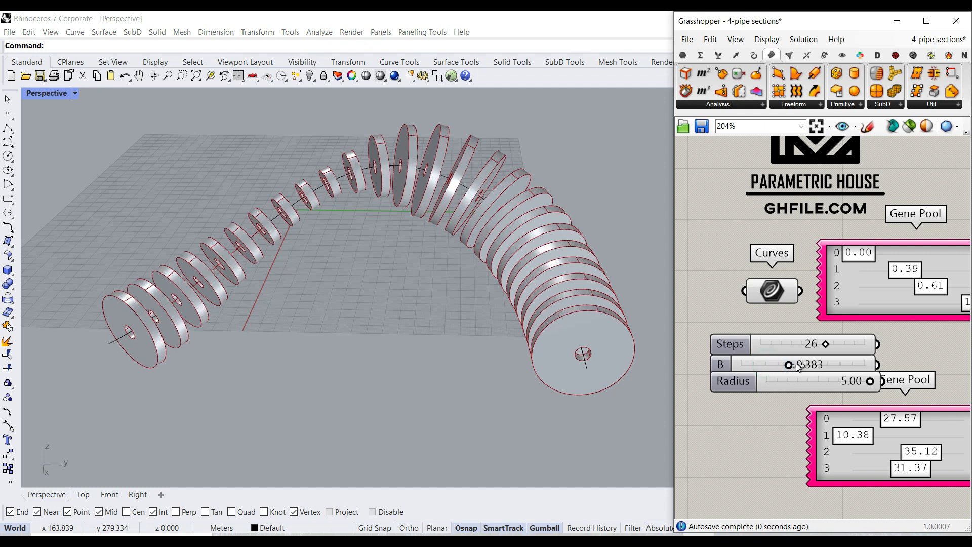
pyautogui.moveTo(789, 364); pyautogui.dragTo(818, 364)
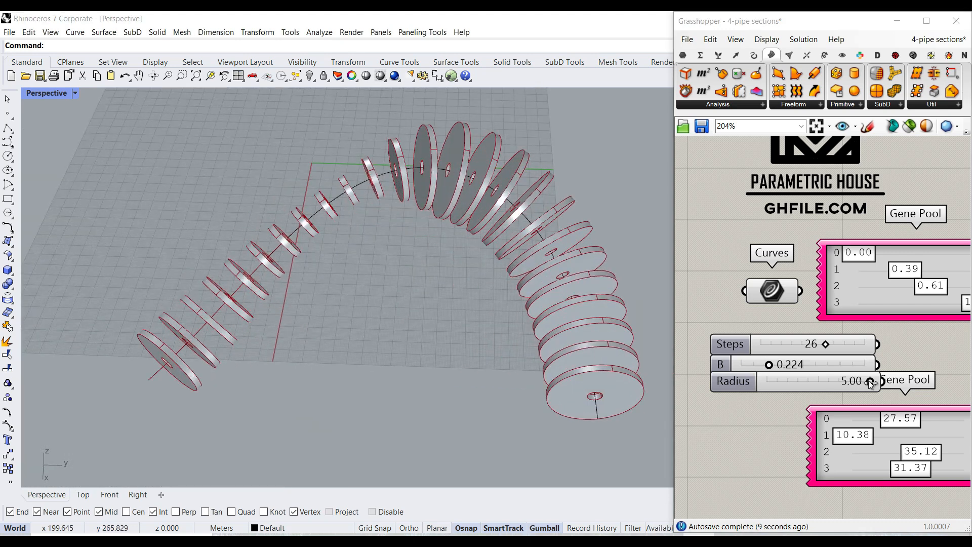
# - Shrink the pipe radius through 3.10 to 2.55, then nudge it again
pyautogui.moveTo(872, 380); pyautogui.dragTo(830, 381)
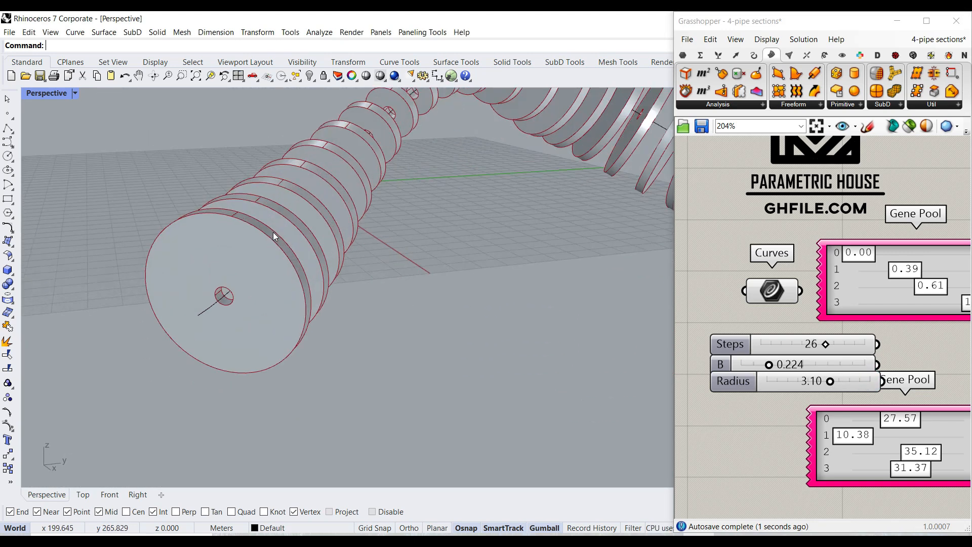
pyautogui.moveTo(830, 380); pyautogui.dragTo(820, 380)
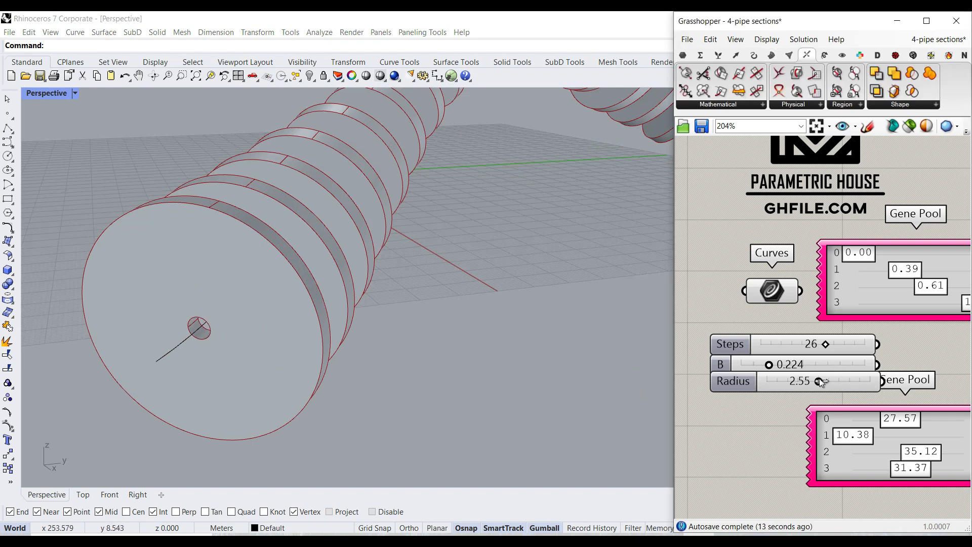
pyautogui.moveTo(821, 380); pyautogui.dragTo(850, 380)
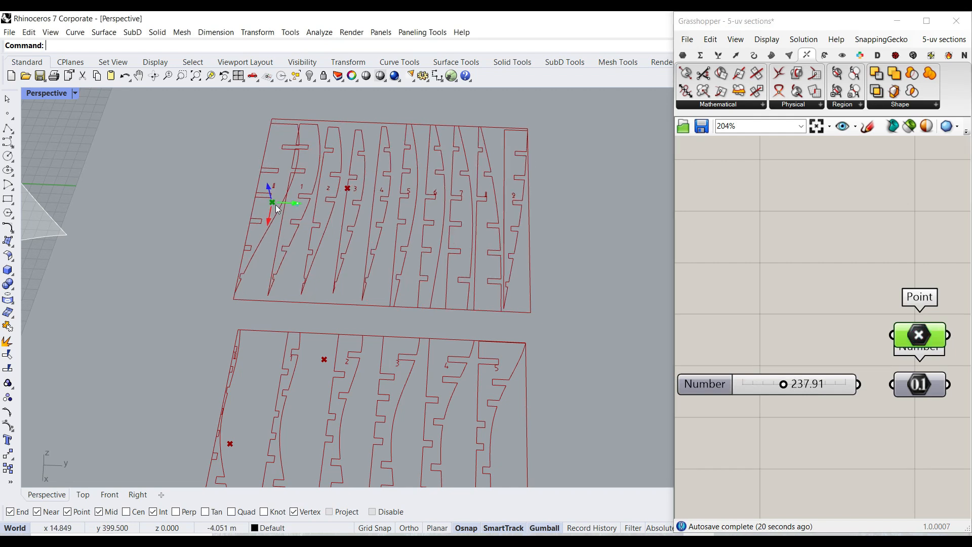
# - Zoom the viewport in on the flattened numbered slotted strips
pyautogui.moveTo(784, 384); pyautogui.dragTo(788, 384)
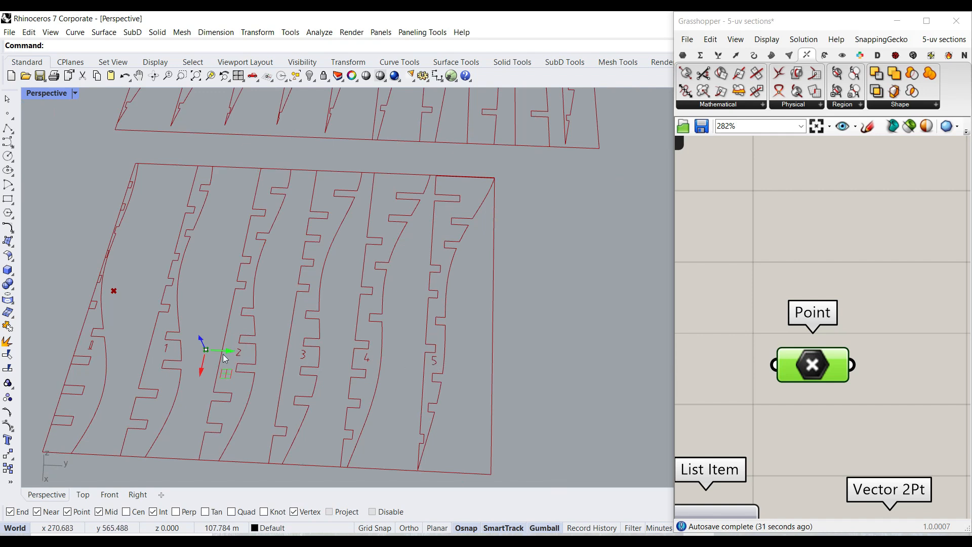
pyautogui.moveTo(93, 355)
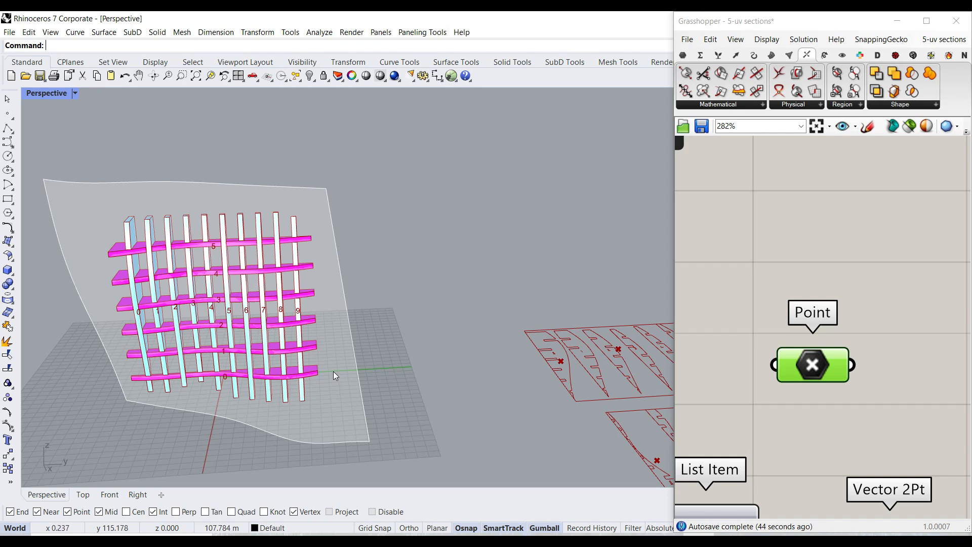
# - Orbit the Perspective view around the assembled waffle structure on the surface
pyautogui.moveTo(335, 375); pyautogui.dragTo(264, 322)
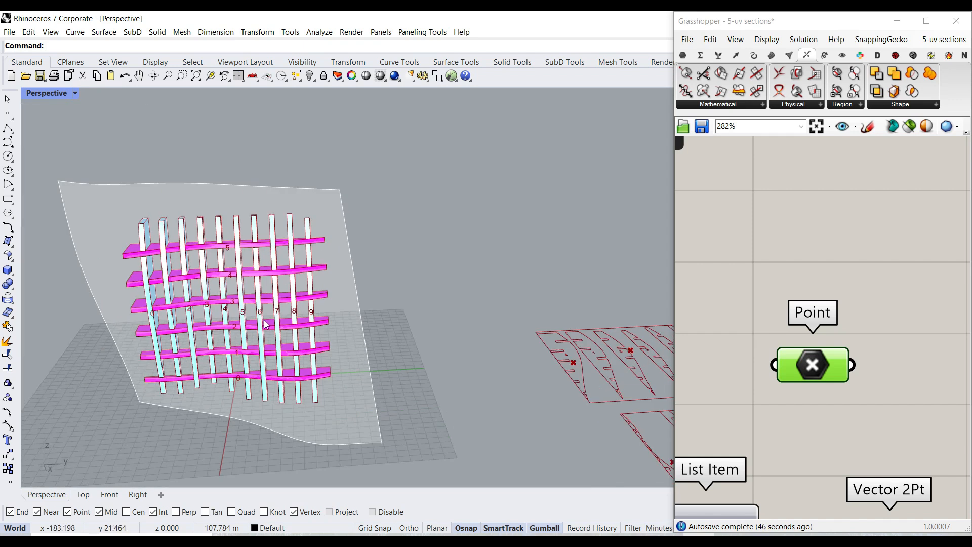